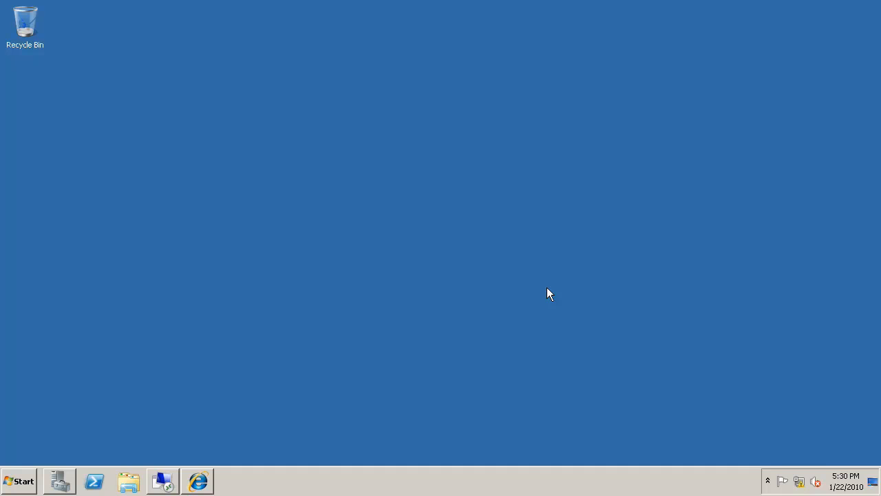
Visit the step-by-step guide download page, close the browser, and switch to Server Manager
{"action": "left_click", "coordinate": [200, 480]}
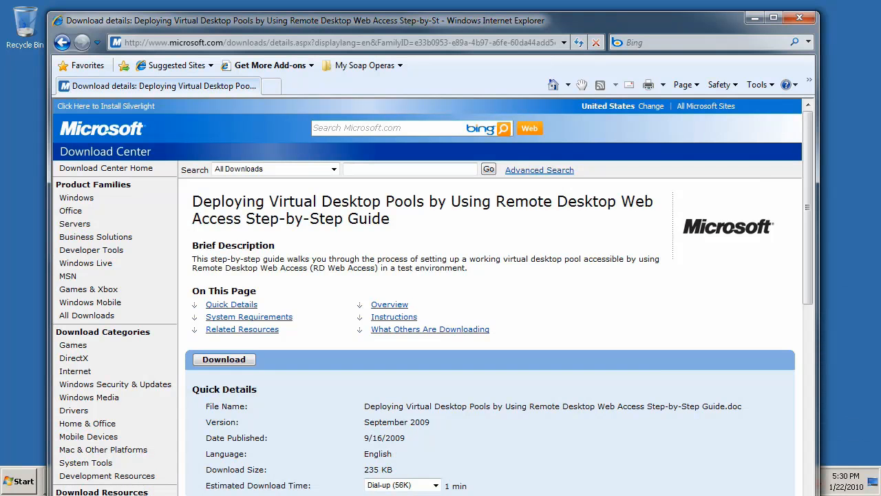
{"action": "mouse_move", "coordinate": [369, 248]}
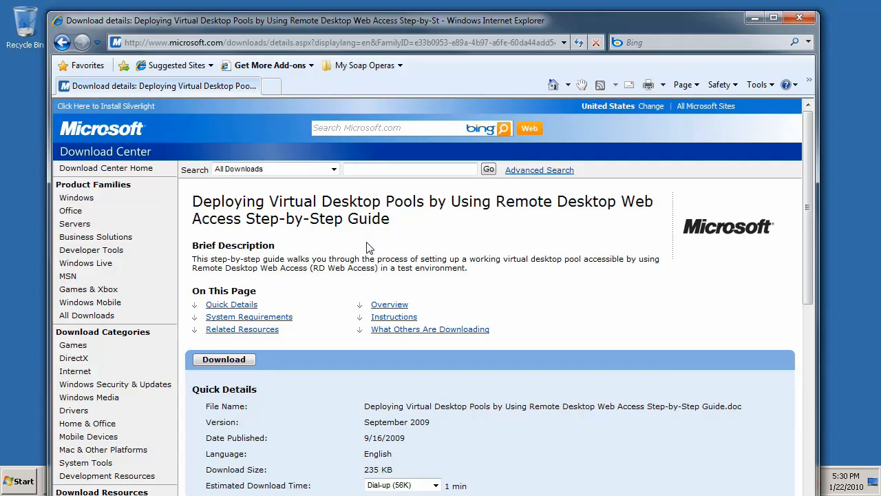
{"action": "left_click", "coordinate": [801, 22]}
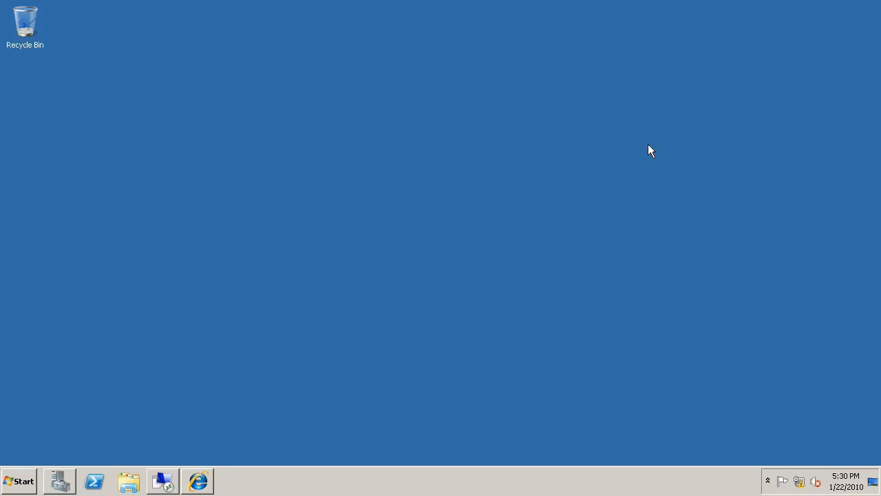
{"action": "mouse_move", "coordinate": [581, 204]}
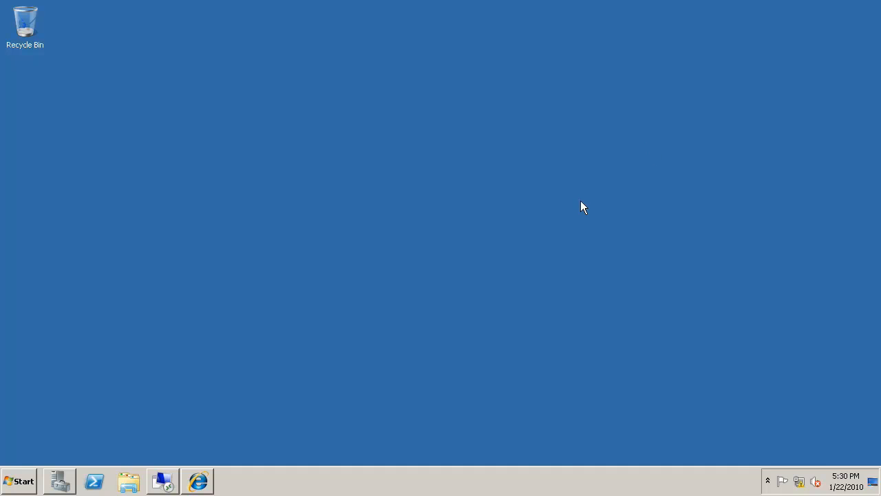
{"action": "left_click", "coordinate": [58, 481]}
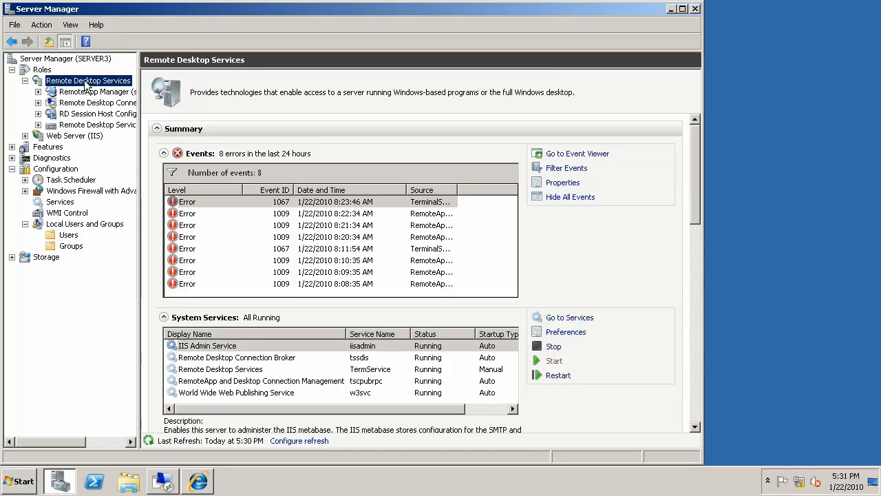
Start Add Role Services for Remote Desktop Services, then cancel the wizard without choosing anything
{"action": "right_click", "coordinate": [88, 80]}
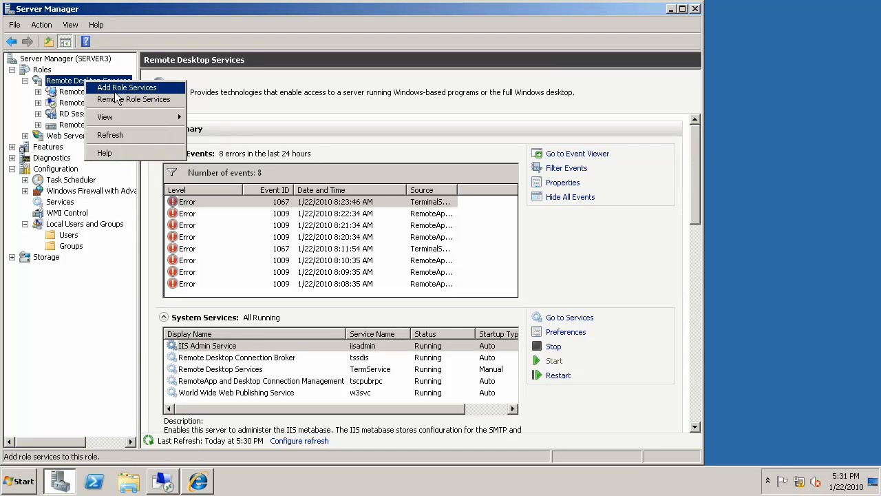
{"action": "left_click", "coordinate": [127, 88]}
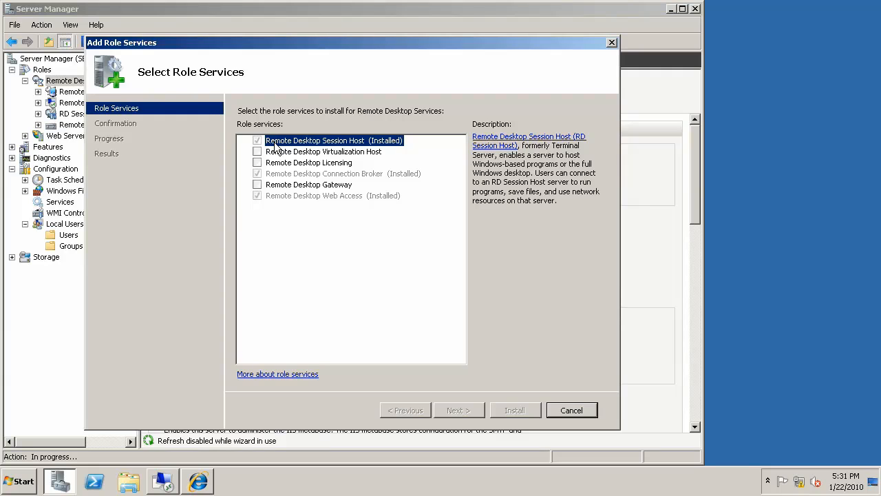
{"action": "mouse_move", "coordinate": [315, 146]}
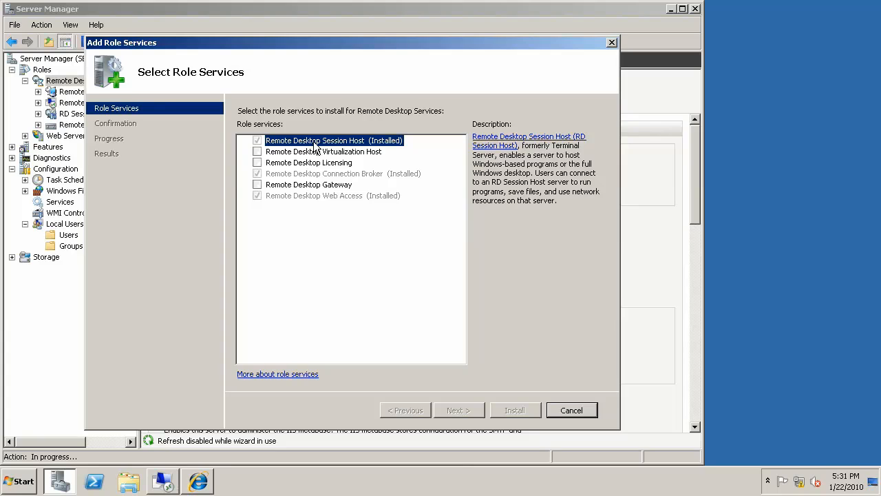
{"action": "mouse_move", "coordinate": [317, 182]}
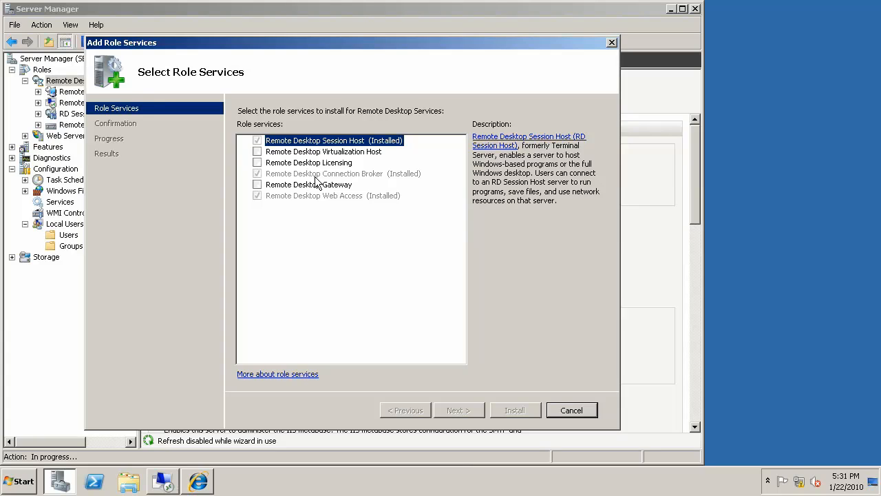
{"action": "mouse_move", "coordinate": [319, 202]}
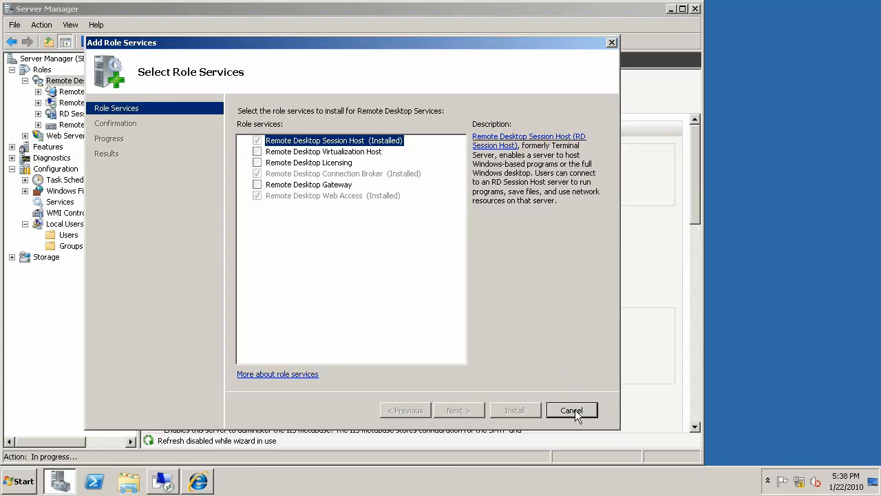
{"action": "left_click", "coordinate": [571, 410]}
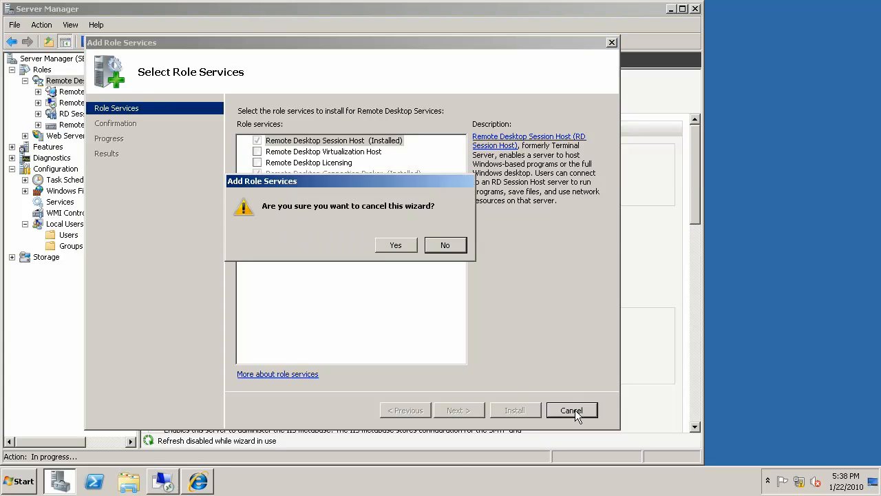
Abandon the wizard and inspect TS Web Access Computers membership (CONTOSO\SERVER3), leaving it unchanged
{"action": "left_click", "coordinate": [395, 245]}
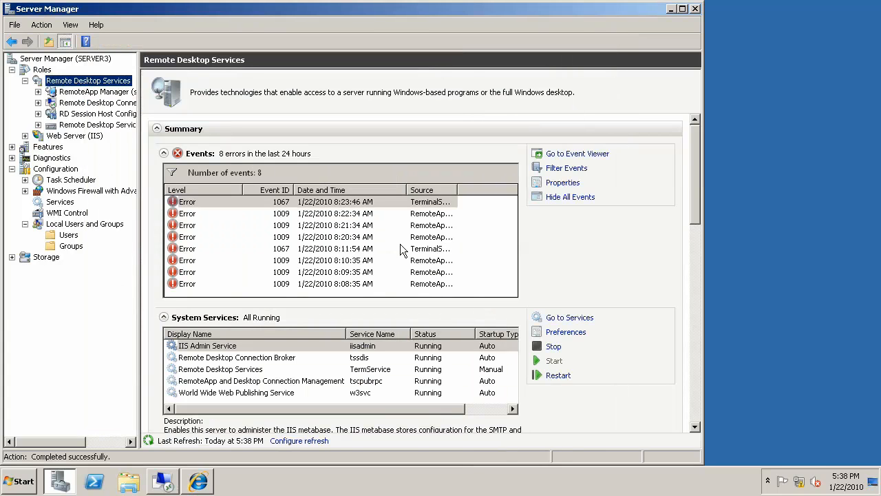
{"action": "mouse_move", "coordinate": [126, 236]}
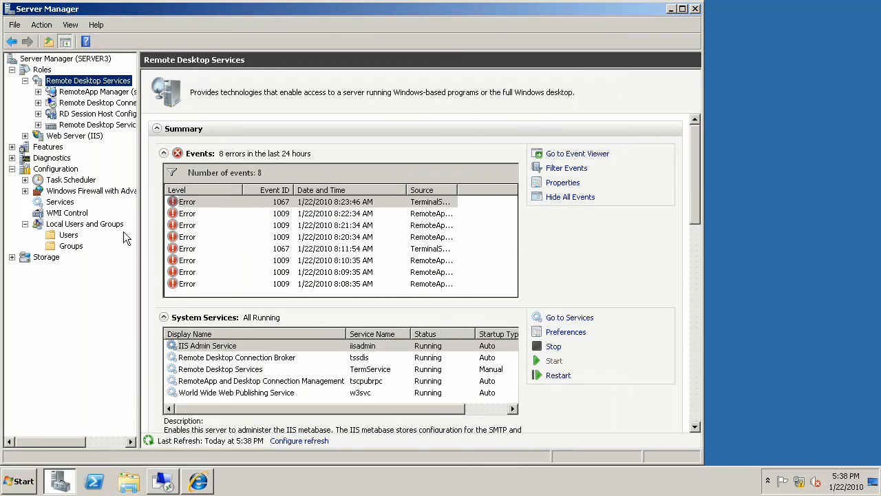
{"action": "mouse_move", "coordinate": [119, 229]}
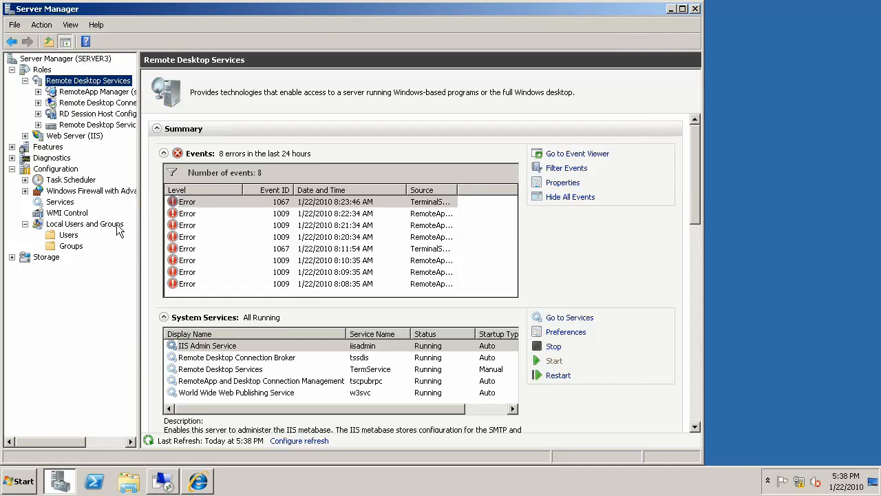
{"action": "left_click", "coordinate": [72, 245]}
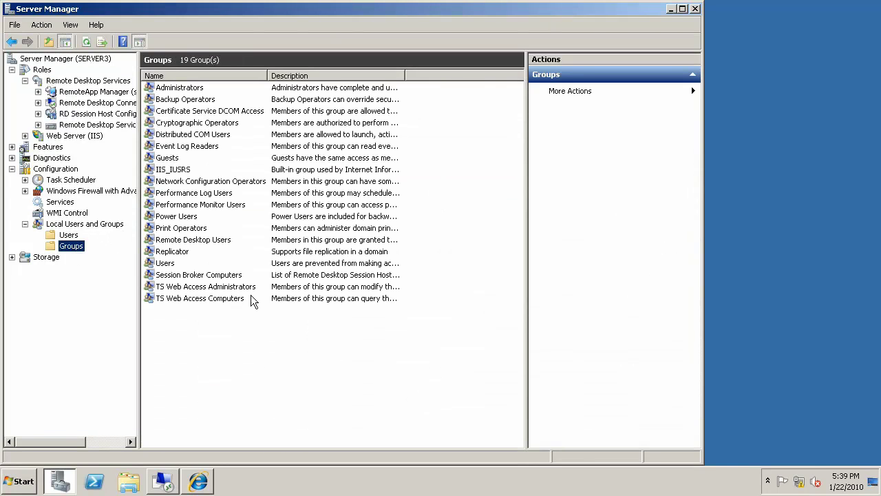
{"action": "mouse_move", "coordinate": [191, 303]}
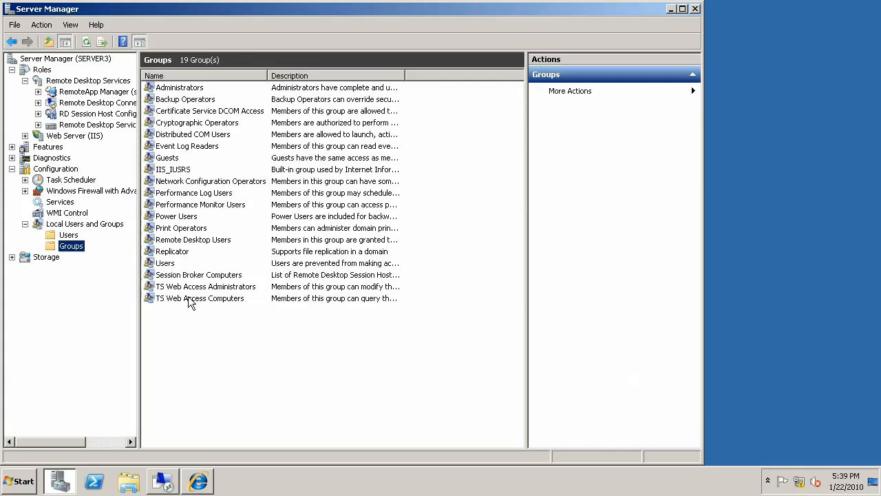
{"action": "double_click", "coordinate": [198, 297]}
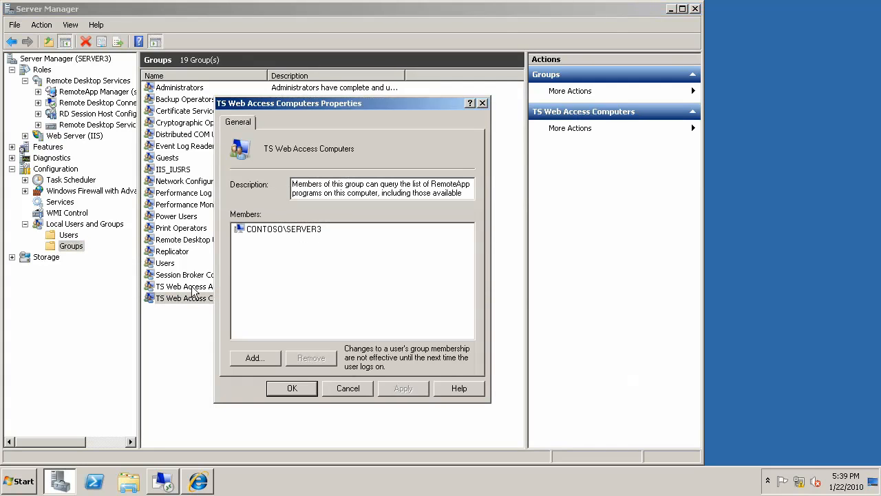
{"action": "left_click", "coordinate": [282, 228]}
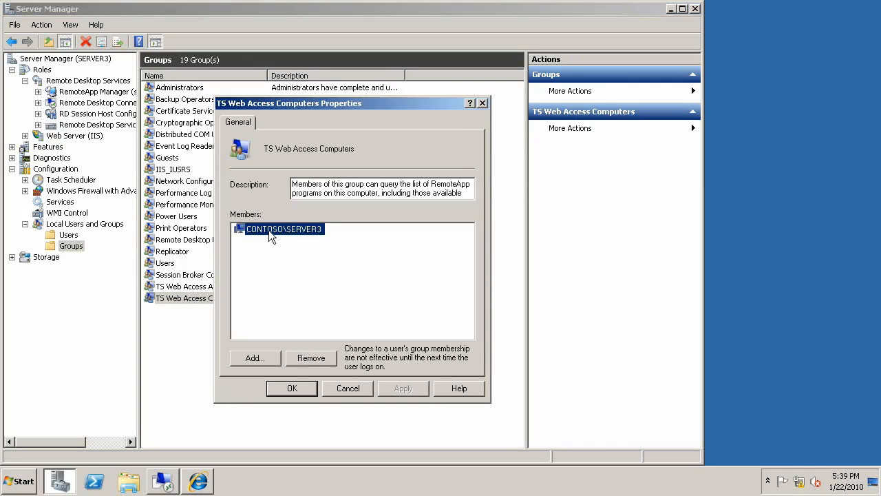
{"action": "mouse_move", "coordinate": [326, 251]}
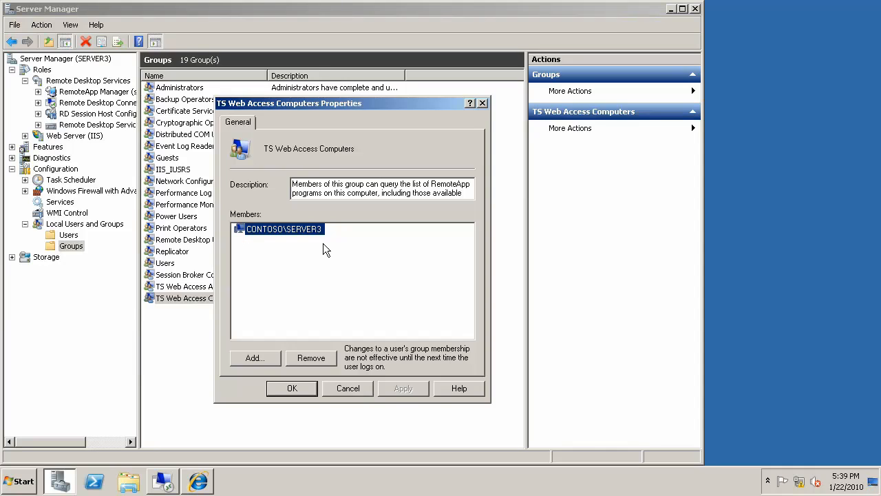
{"action": "mouse_move", "coordinate": [314, 237]}
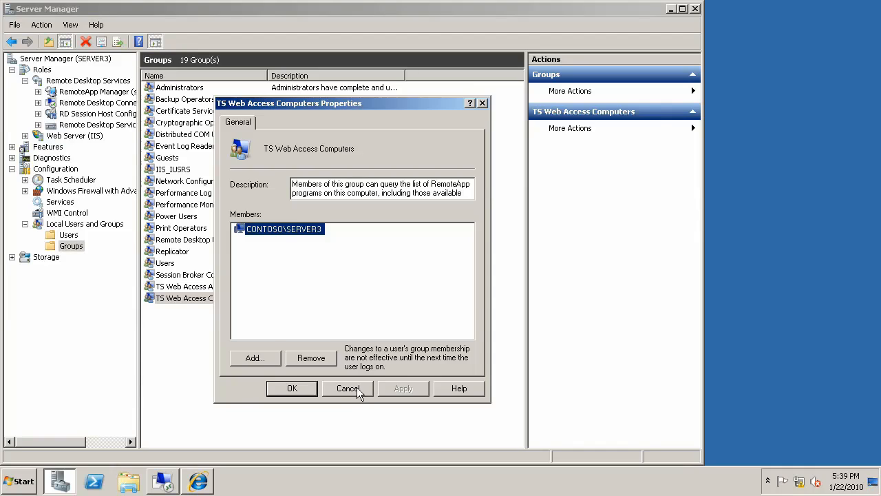
{"action": "left_click", "coordinate": [347, 388]}
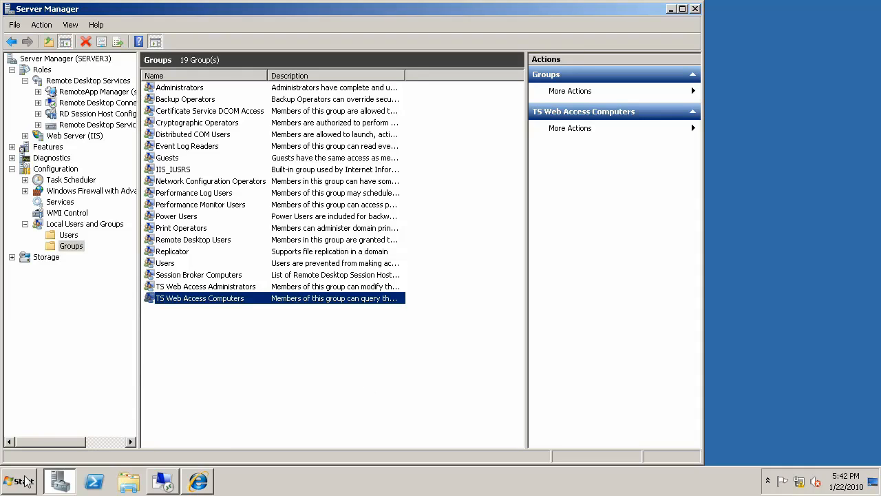
Bring up the RD Web Access sign-in page on localhost in Internet Explorer
{"action": "left_click", "coordinate": [19, 479]}
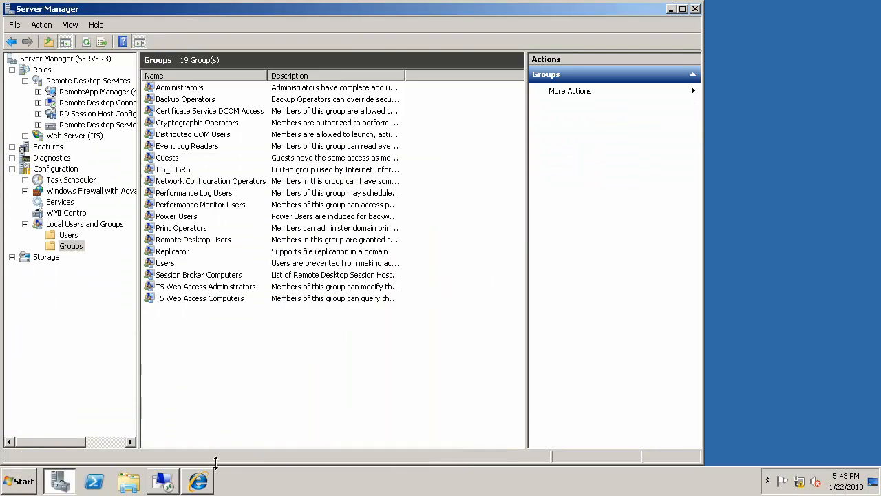
{"action": "left_click", "coordinate": [208, 481]}
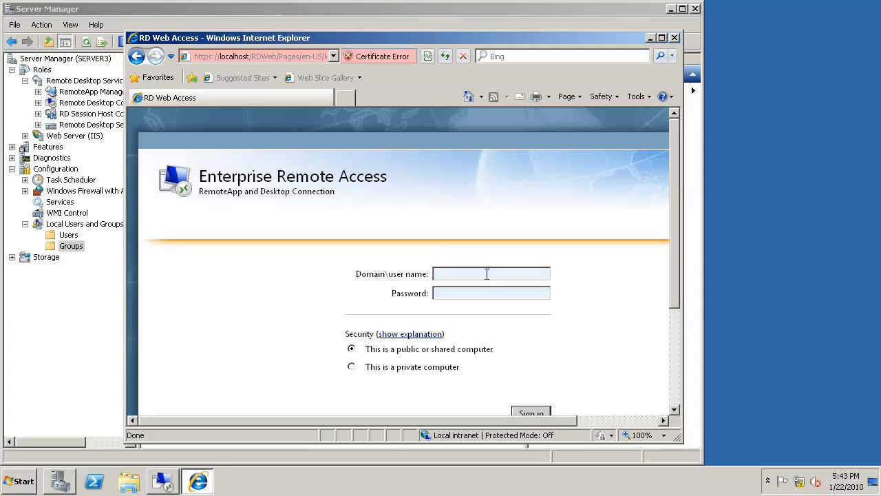
Sign in to RD Web Access as contoso\administrator
{"action": "type", "text": "contoso\\administrator"}
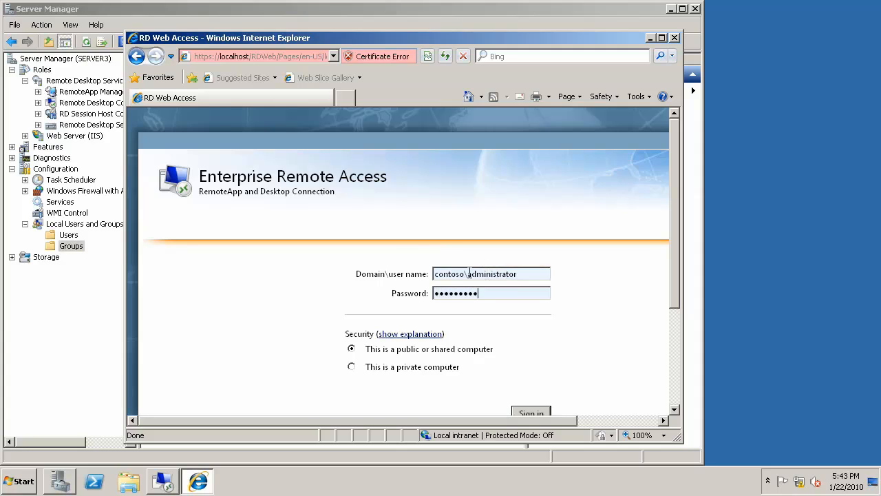
{"action": "left_click", "coordinate": [530, 410]}
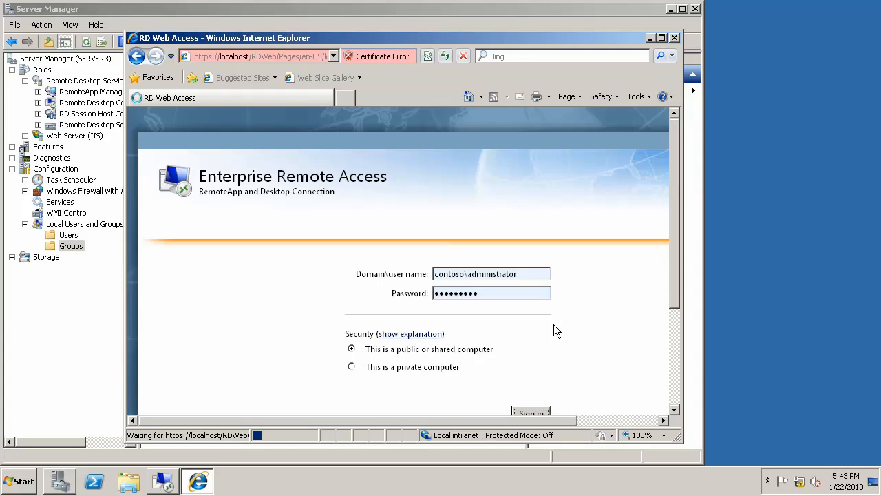
{"action": "left_click", "coordinate": [530, 410]}
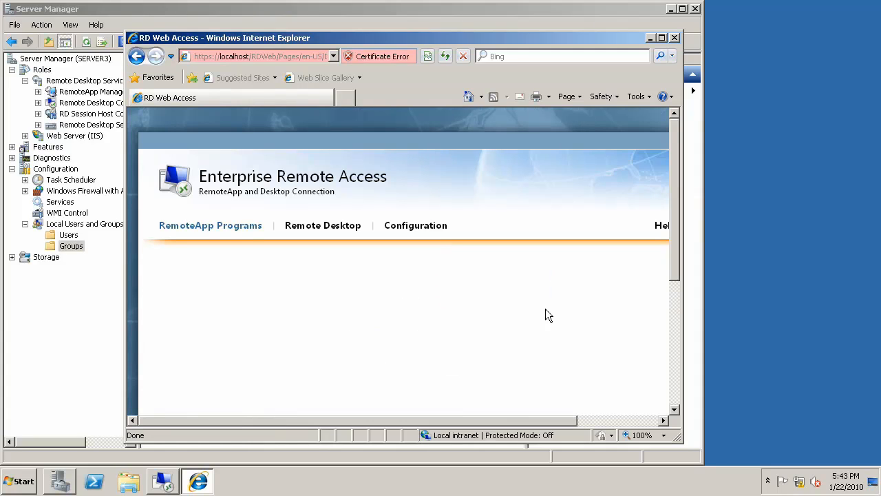
{"action": "mouse_move", "coordinate": [382, 329]}
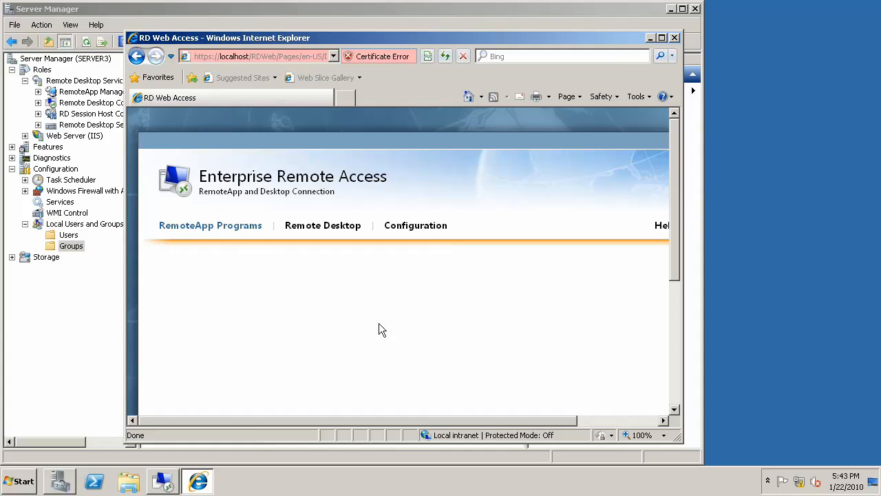
Verify the Configuration page shows an RD Connection Broker source named localhost, then minimize the browser
{"action": "left_click", "coordinate": [416, 226]}
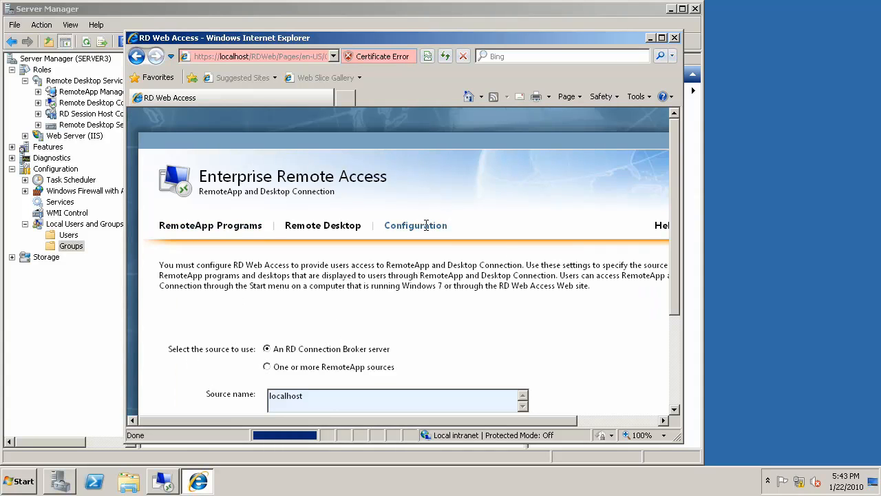
{"action": "scroll", "scroll_direction": "down", "scroll_amount": 3}
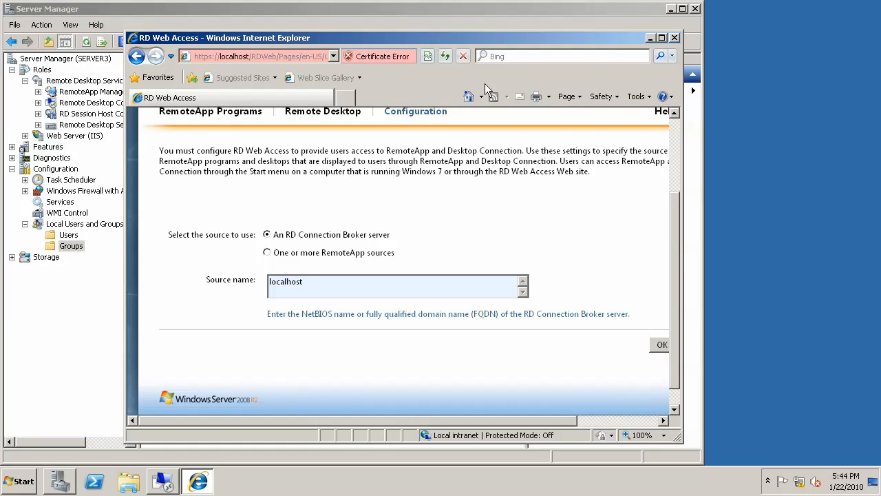
{"action": "mouse_move", "coordinate": [647, 38]}
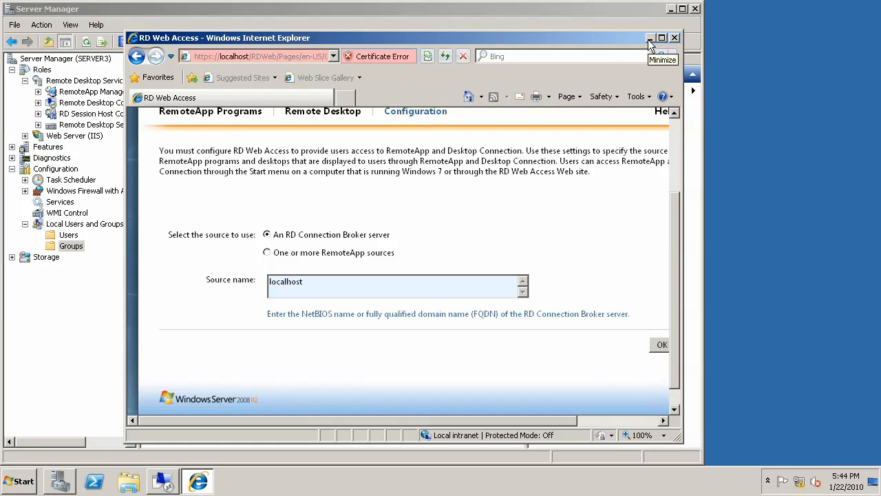
{"action": "left_click", "coordinate": [647, 38]}
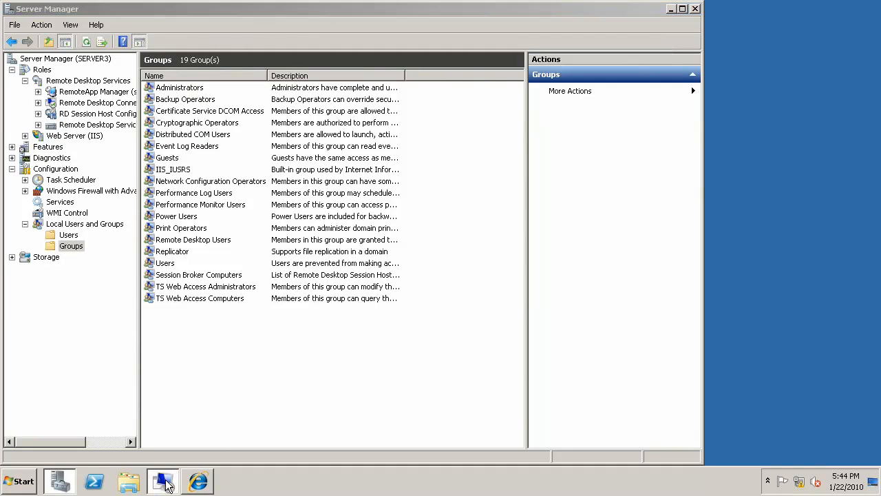
Launch the Configure Virtual Desktops wizard from Remote Desktop Connection Manager
{"action": "left_click", "coordinate": [163, 480]}
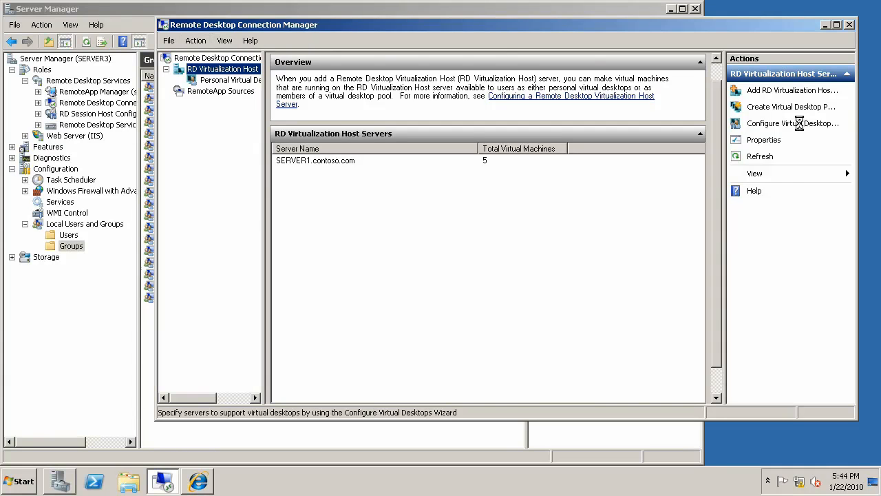
{"action": "left_click", "coordinate": [793, 123]}
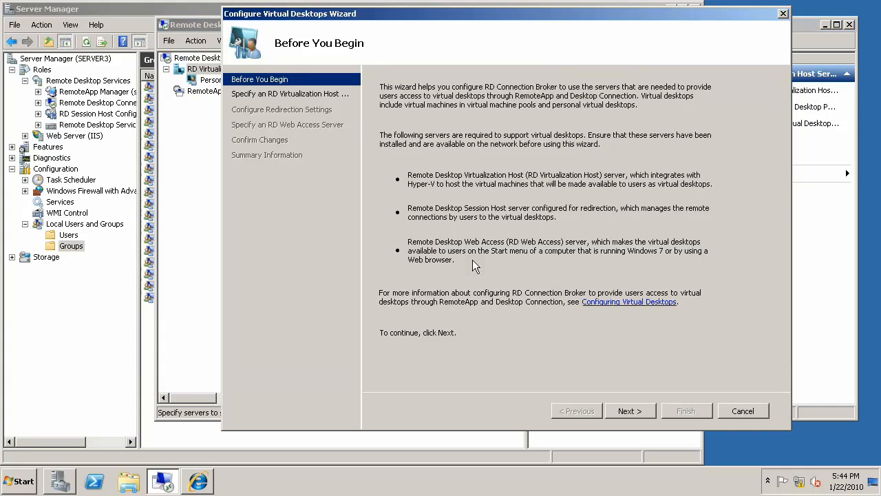
{"action": "mouse_move", "coordinate": [630, 410]}
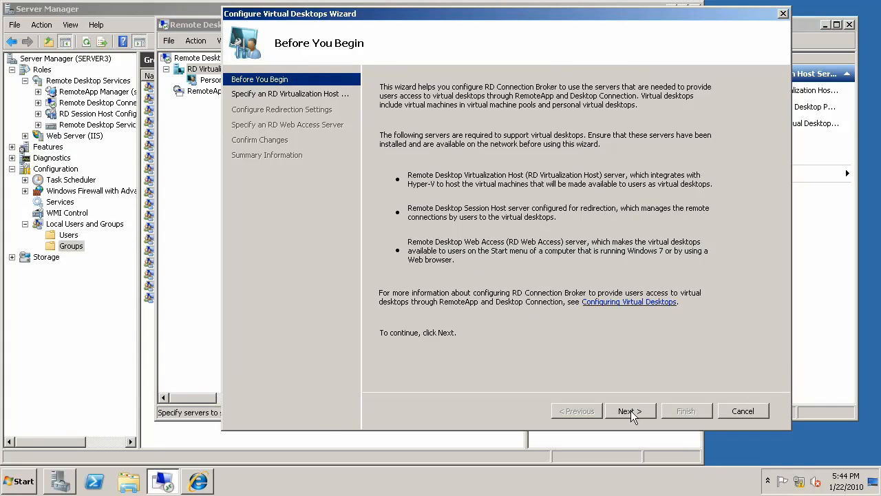
Keep SERVER1.contoso.com as the RD Virtualization Host and continue to redirection settings
{"action": "left_click", "coordinate": [631, 410]}
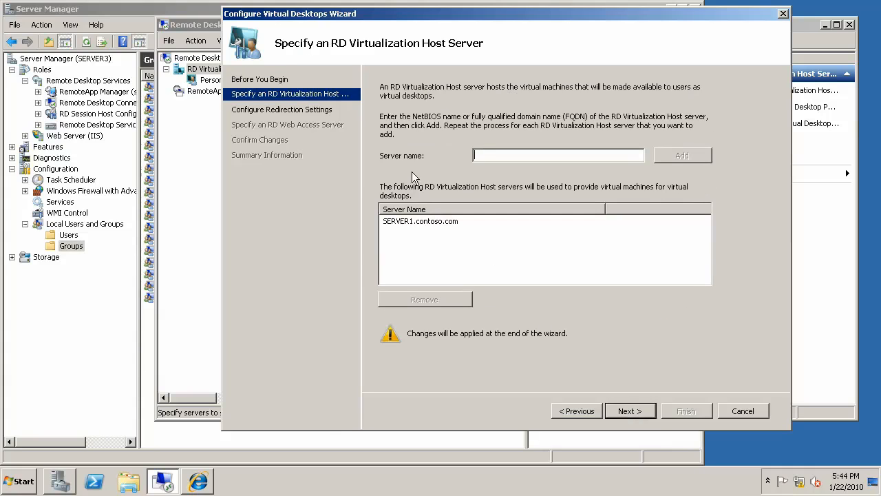
{"action": "mouse_move", "coordinate": [448, 97]}
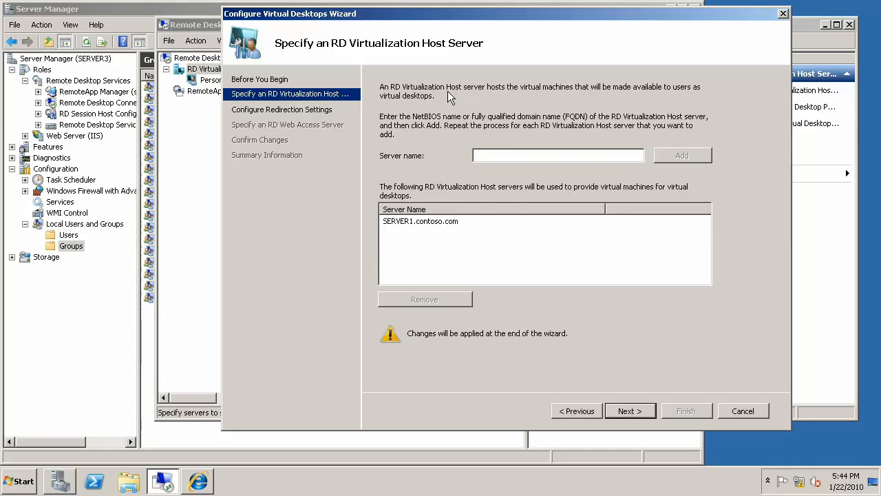
{"action": "mouse_move", "coordinate": [417, 229]}
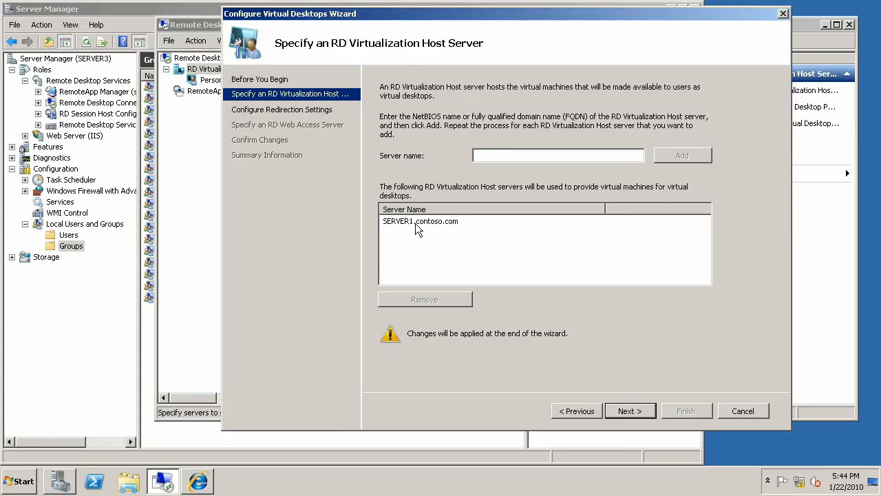
{"action": "left_click", "coordinate": [420, 220]}
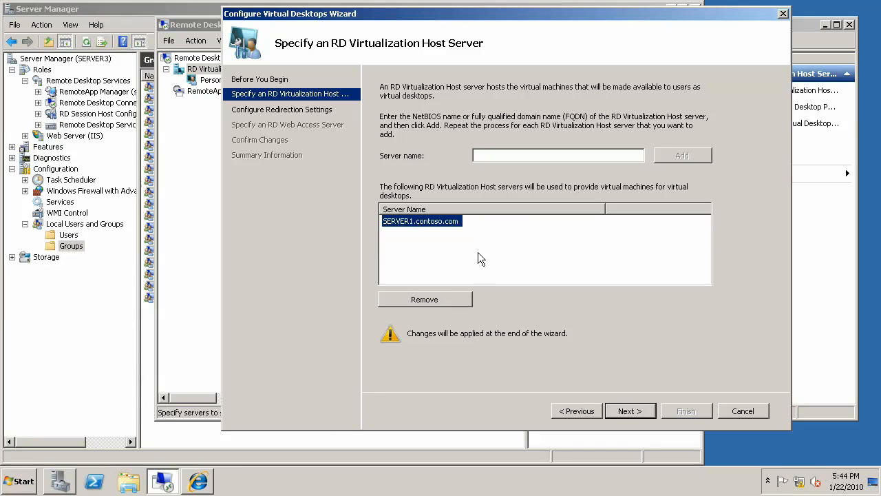
{"action": "mouse_move", "coordinate": [497, 267]}
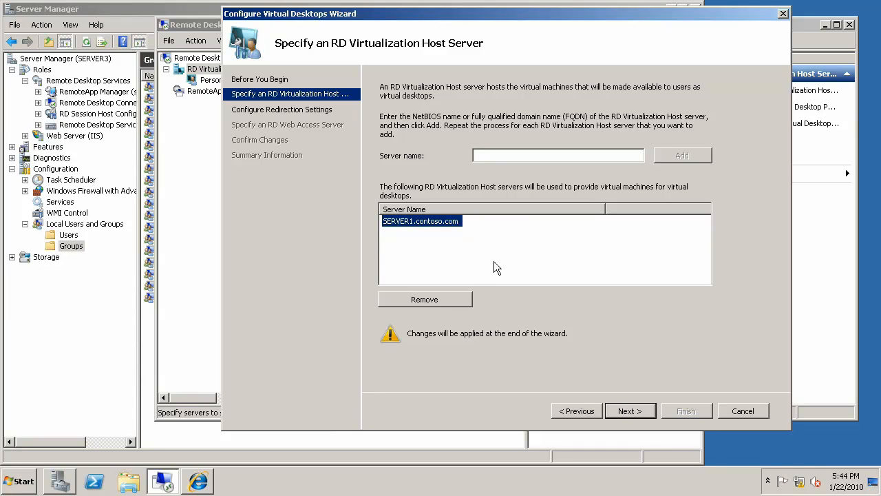
{"action": "left_click", "coordinate": [630, 411]}
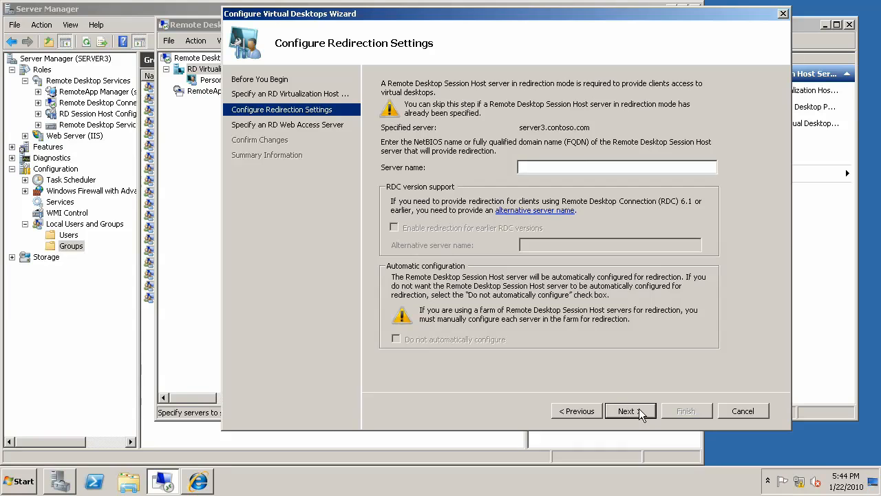
{"action": "mouse_move", "coordinate": [647, 413]}
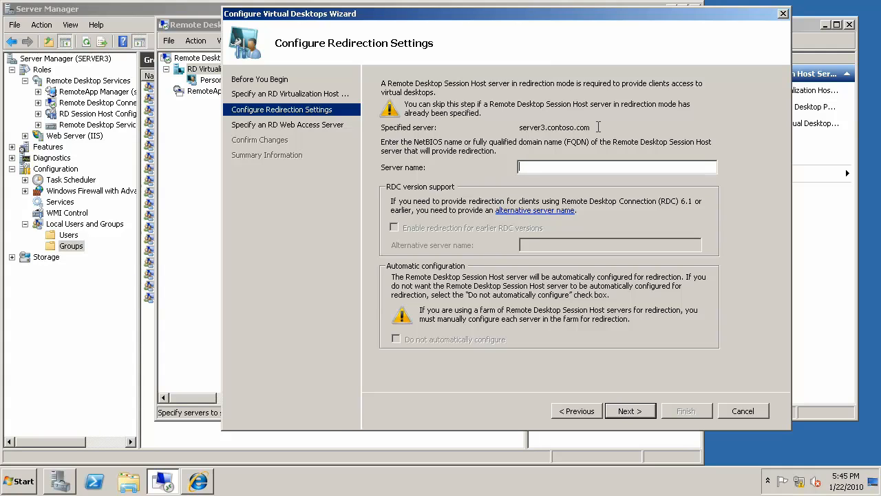
Set server3.contoso.com as the redirection session host with automatic configuration and continue
{"action": "type", "text": "server3.contoso.com"}
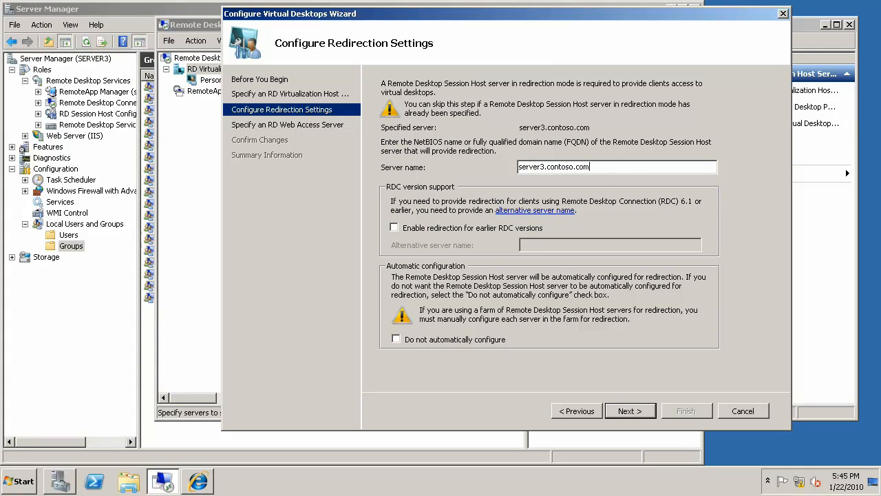
{"action": "mouse_move", "coordinate": [424, 196]}
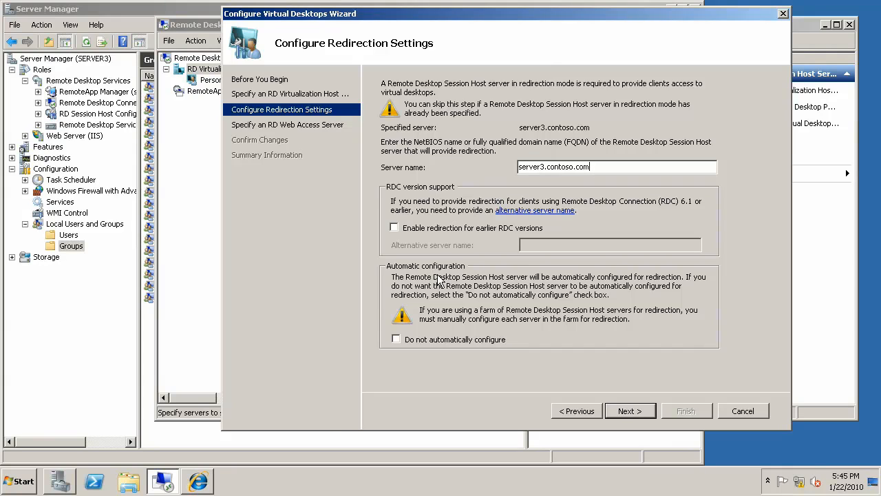
{"action": "mouse_move", "coordinate": [617, 351]}
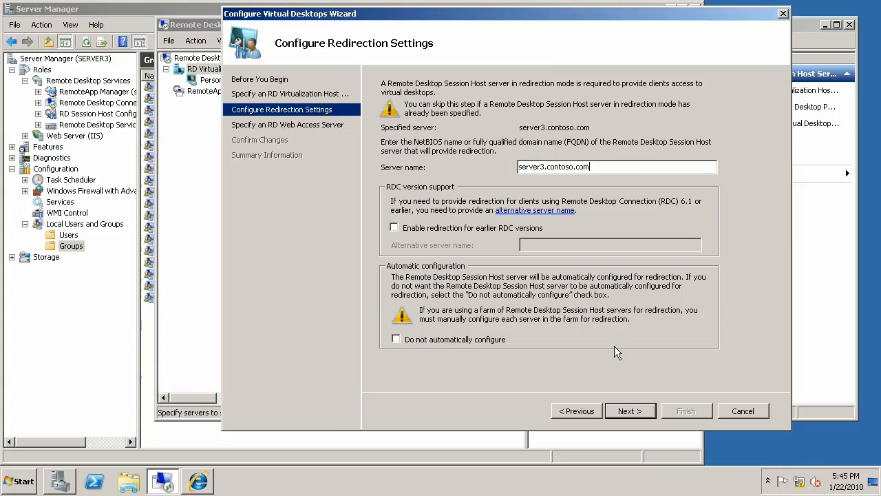
{"action": "left_click", "coordinate": [631, 410]}
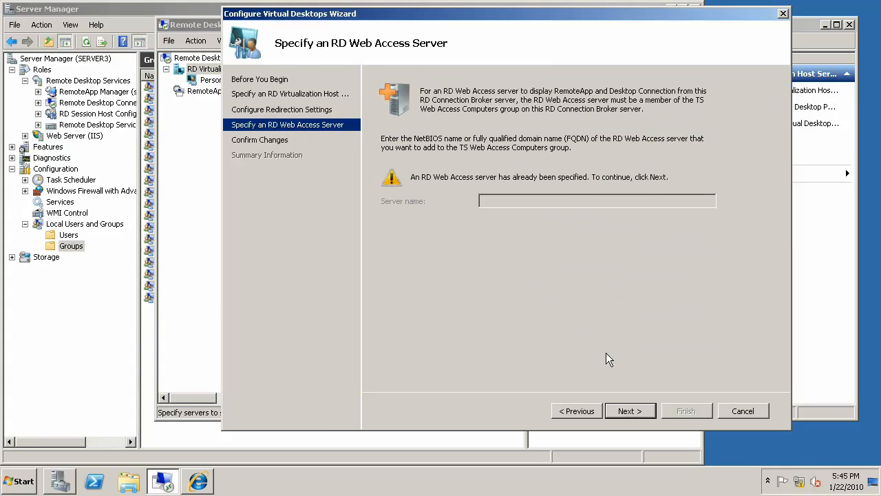
{"action": "mouse_move", "coordinate": [609, 350]}
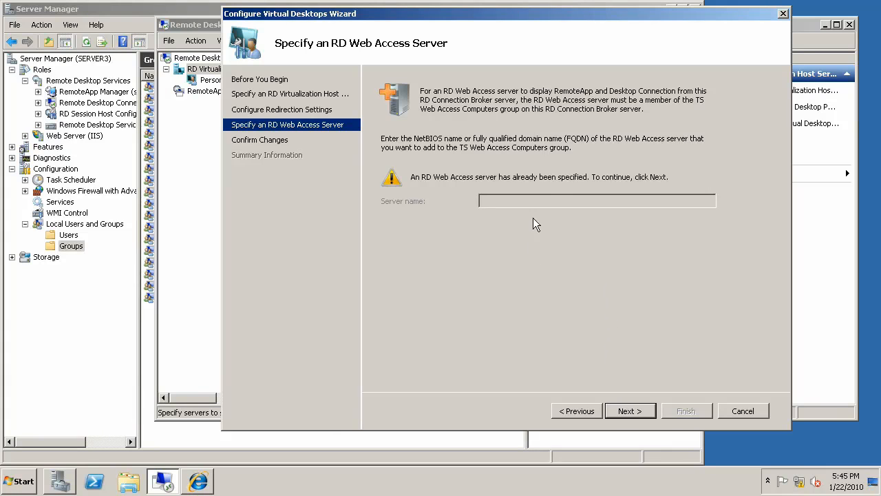
{"action": "mouse_move", "coordinate": [565, 186]}
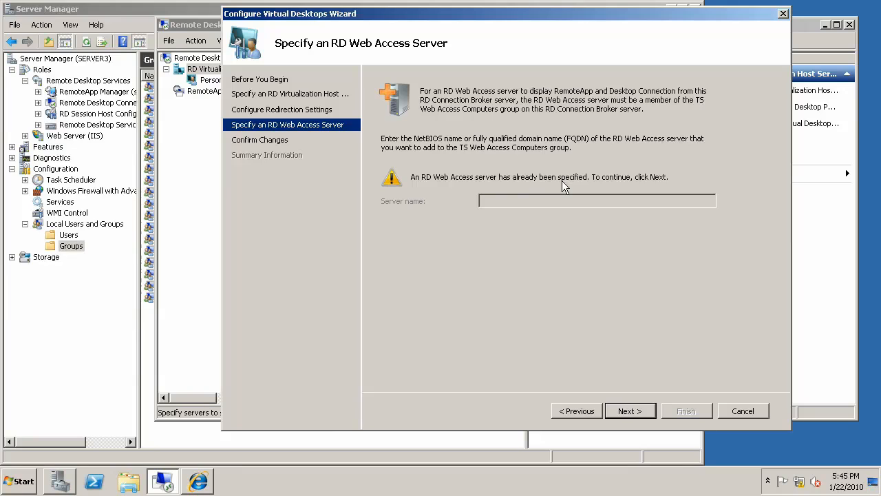
Keep the existing RD Web Access server and apply the virtual desktop configuration changes
{"action": "left_click", "coordinate": [631, 410]}
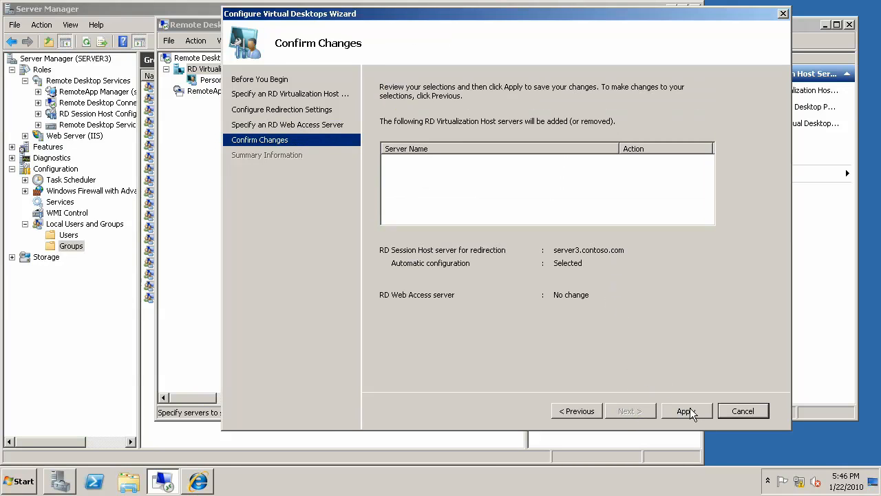
{"action": "left_click", "coordinate": [686, 410]}
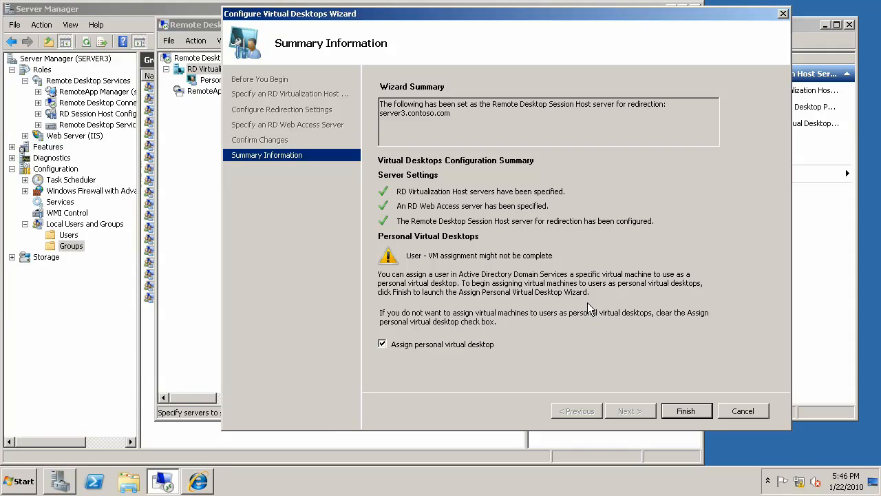
{"action": "mouse_move", "coordinate": [447, 360]}
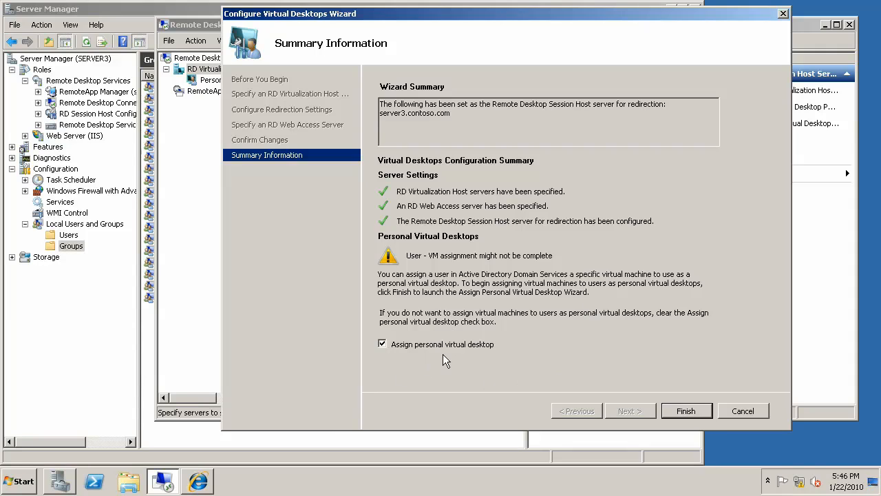
{"action": "mouse_move", "coordinate": [420, 355]}
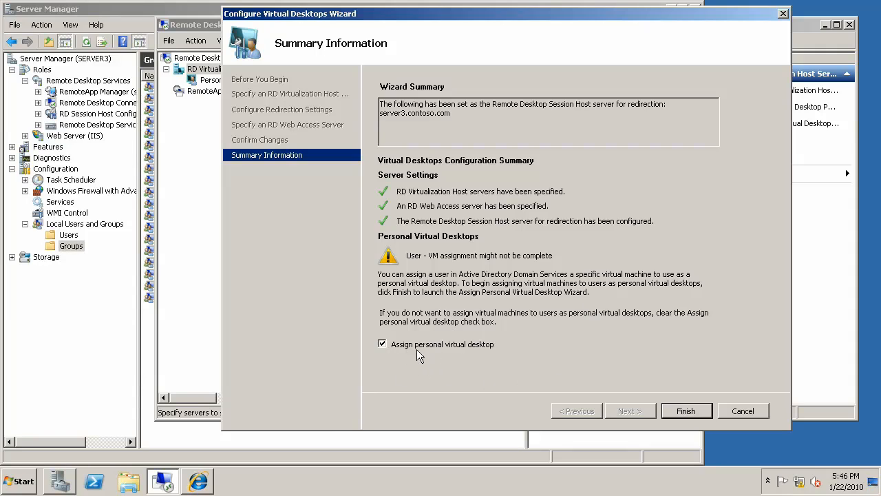
{"action": "mouse_move", "coordinate": [463, 351]}
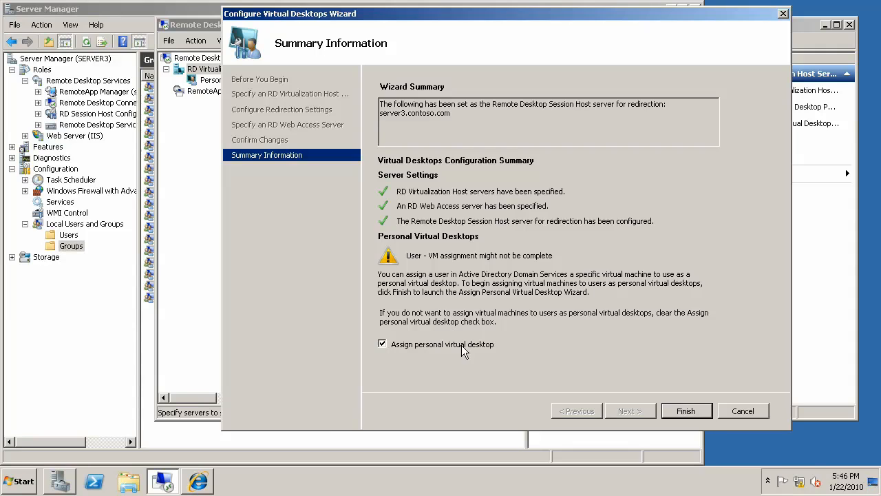
Clear personal virtual desktop assignment and finish, leaving SERVER1.contoso.com with 5 virtual machines
{"action": "left_click", "coordinate": [382, 344]}
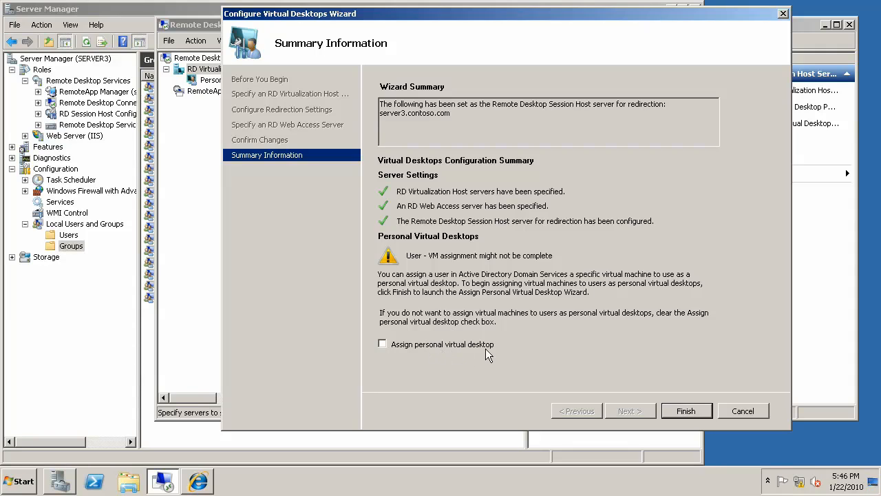
{"action": "mouse_move", "coordinate": [490, 351]}
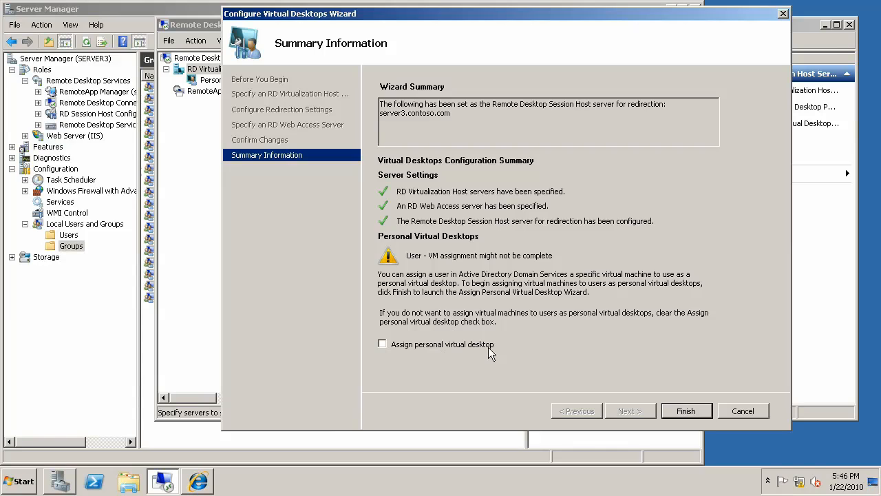
{"action": "left_click", "coordinate": [686, 410]}
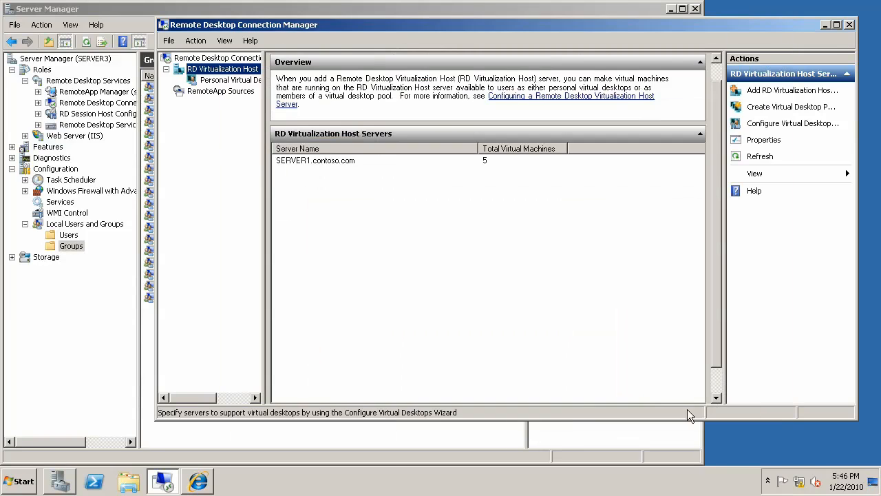
{"action": "mouse_move", "coordinate": [539, 309]}
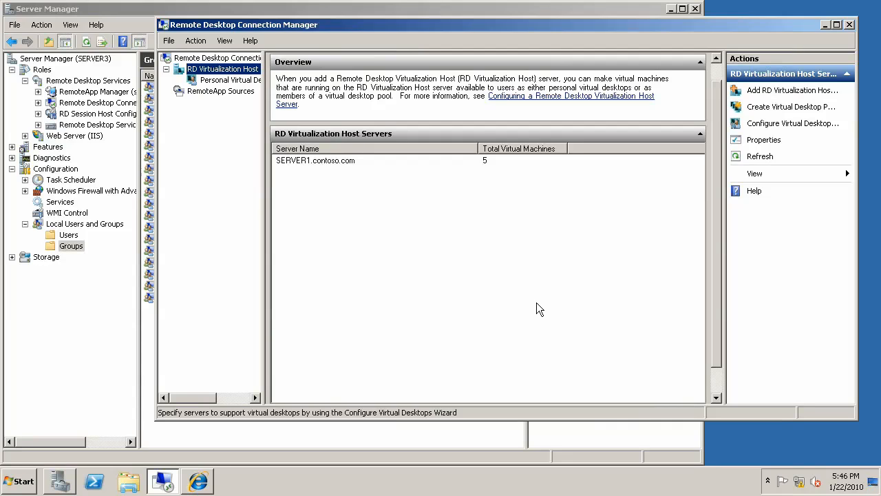